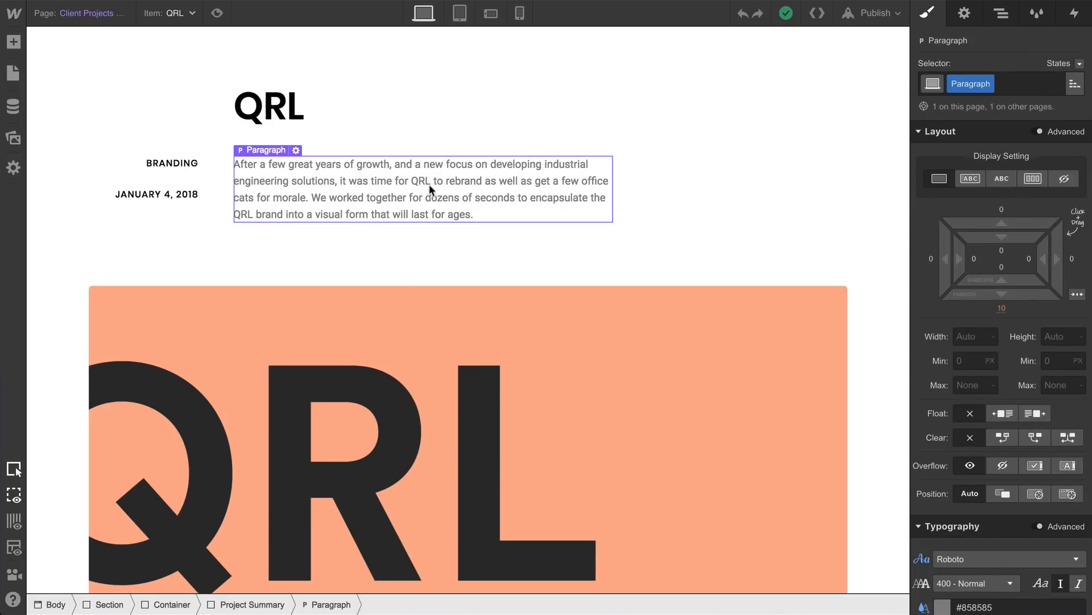
Point the QRL project paragraph's styling at the All Paragraphs tag style and view the tag styleguide
{"action": "left_click", "coordinate": [1076, 83]}
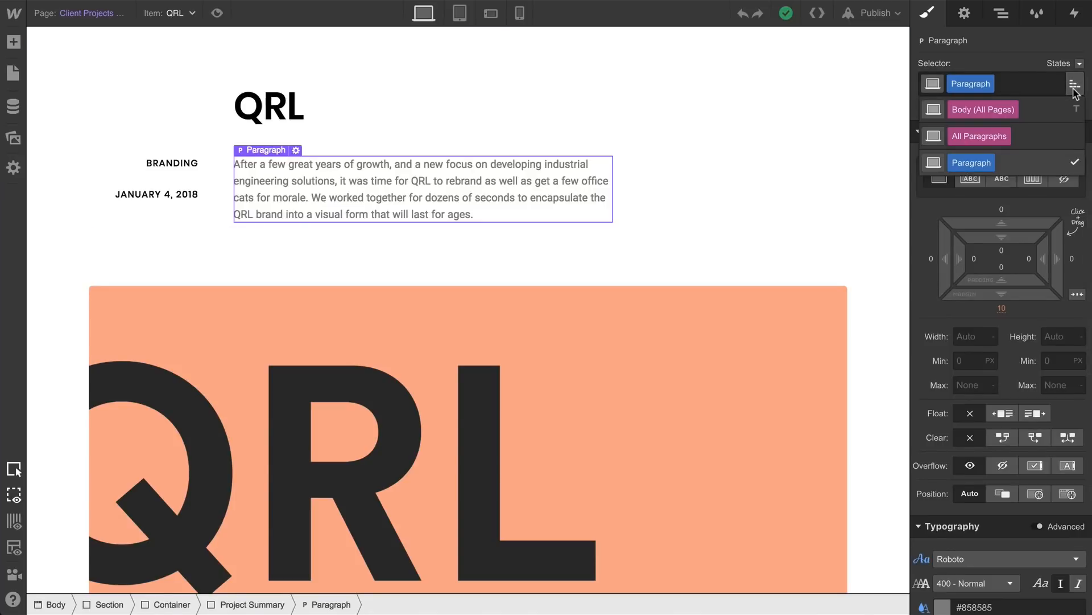
{"action": "mouse_move", "coordinate": [979, 135]}
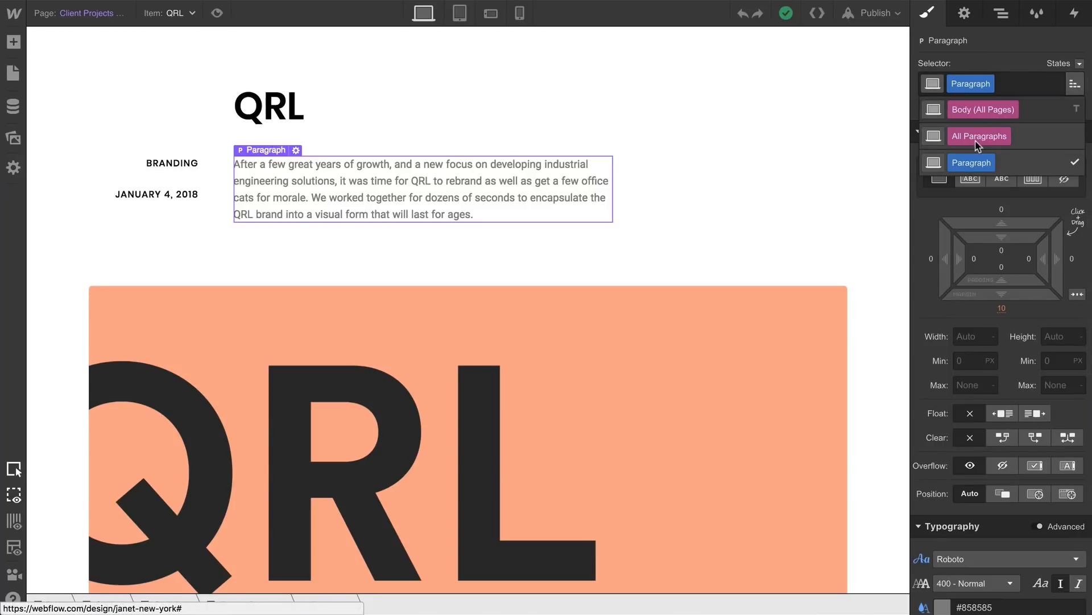
{"action": "left_click", "coordinate": [978, 135]}
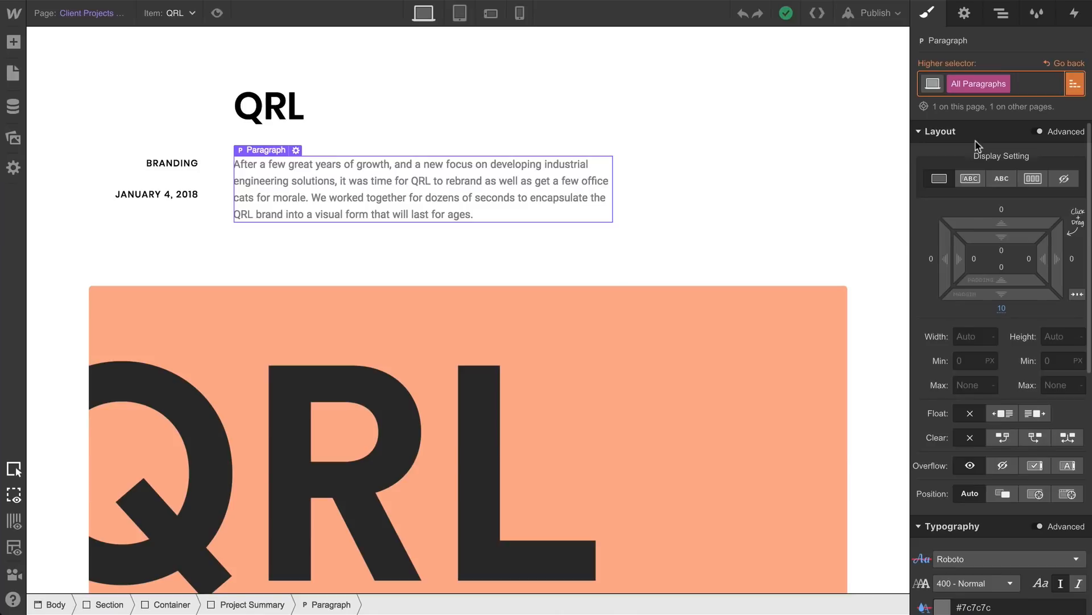
{"action": "scroll", "scroll_direction": "down", "scroll_amount": 3}
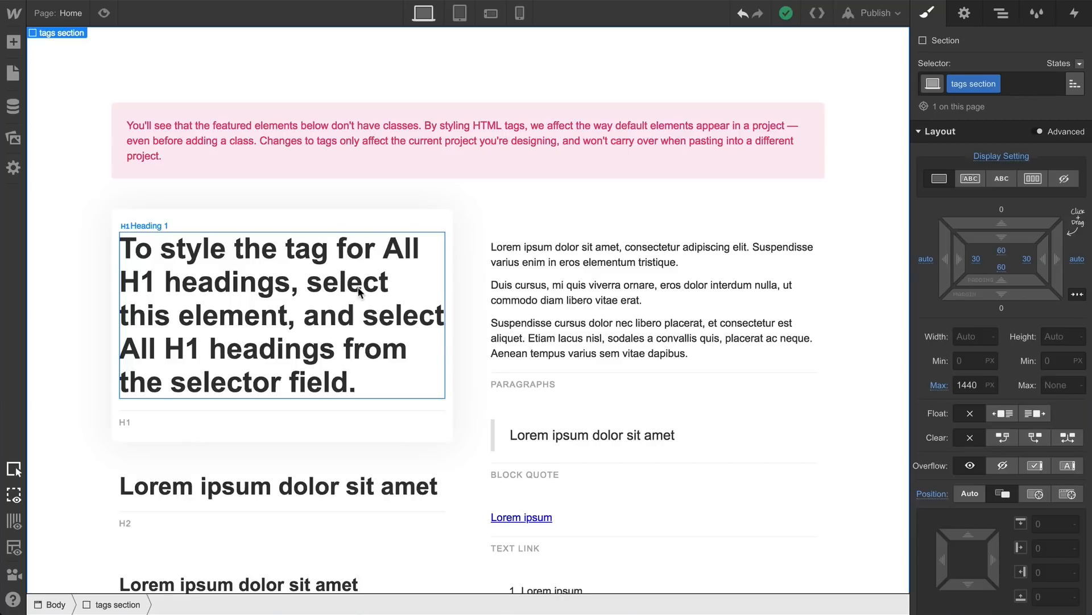
{"action": "left_click", "coordinate": [278, 314]}
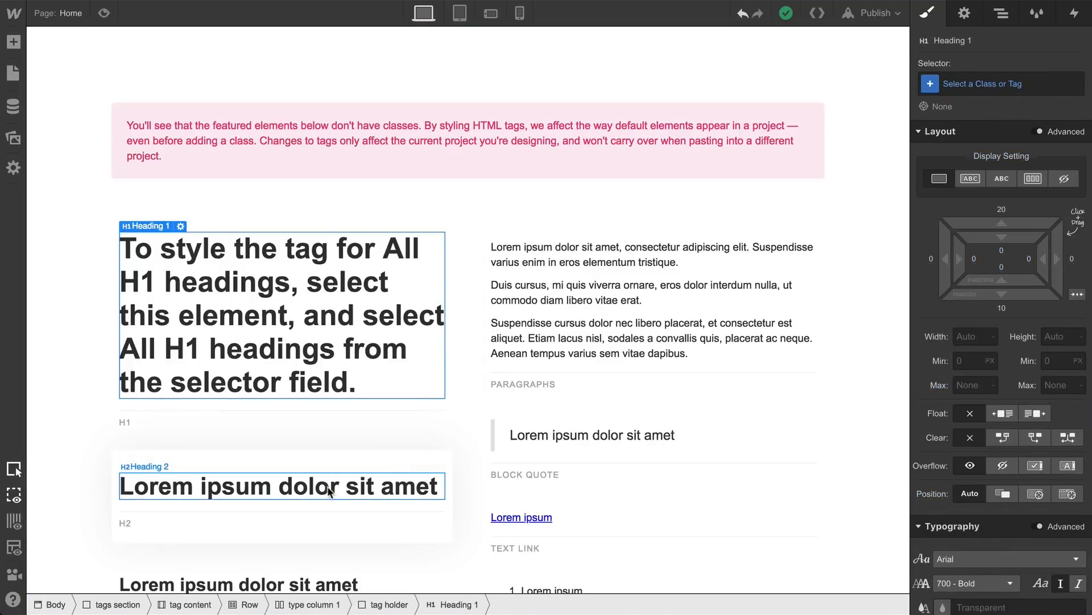
{"action": "left_click", "coordinate": [281, 486]}
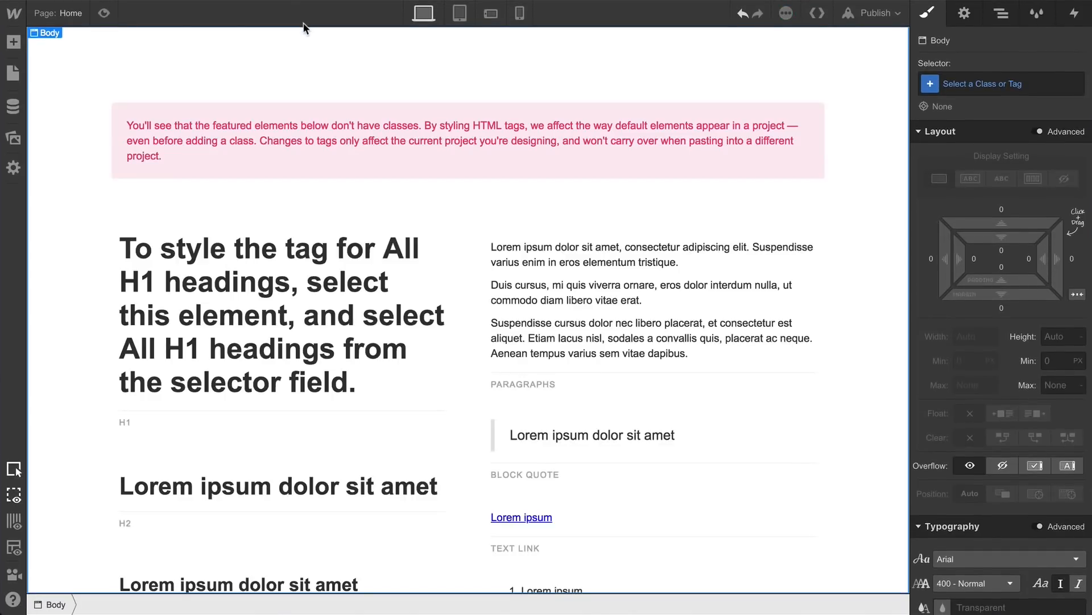
{"action": "scroll", "scroll_direction": "down", "scroll_amount": 3}
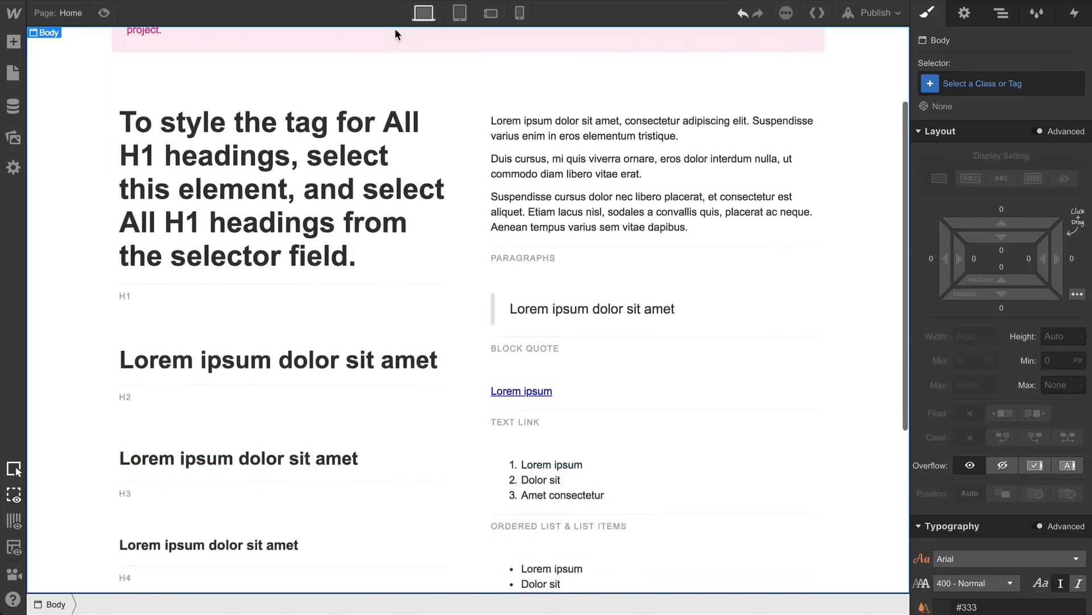
{"action": "scroll", "scroll_direction": "down", "scroll_amount": 3}
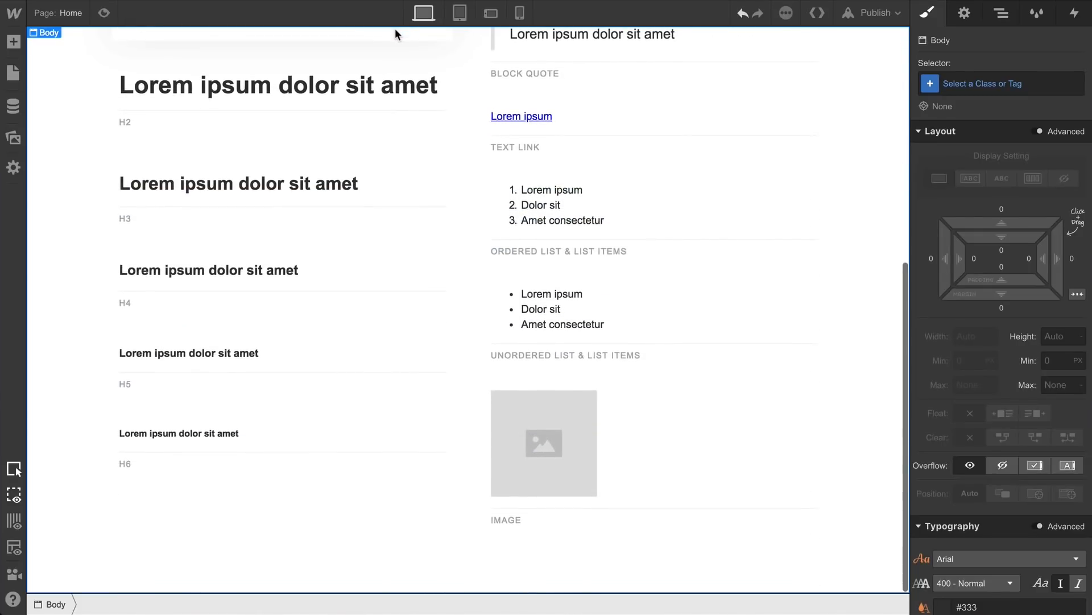
{"action": "scroll", "scroll_direction": "up", "scroll_amount": 3}
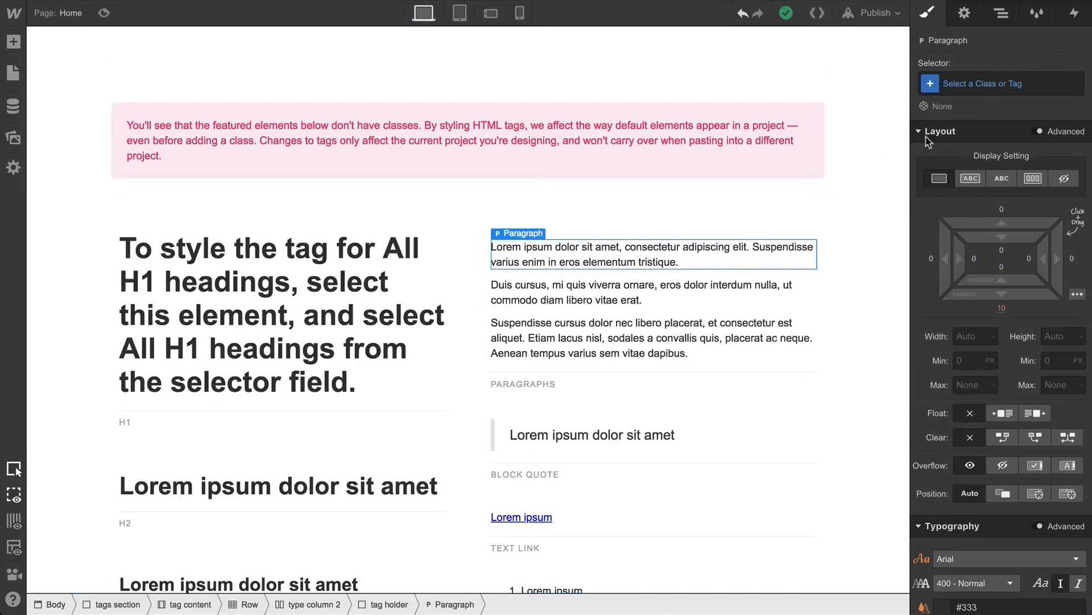
Give All Paragraphs a 25 px line height and add a new page
{"action": "left_click", "coordinate": [1000, 84]}
{"action": "type", "text": "25"}
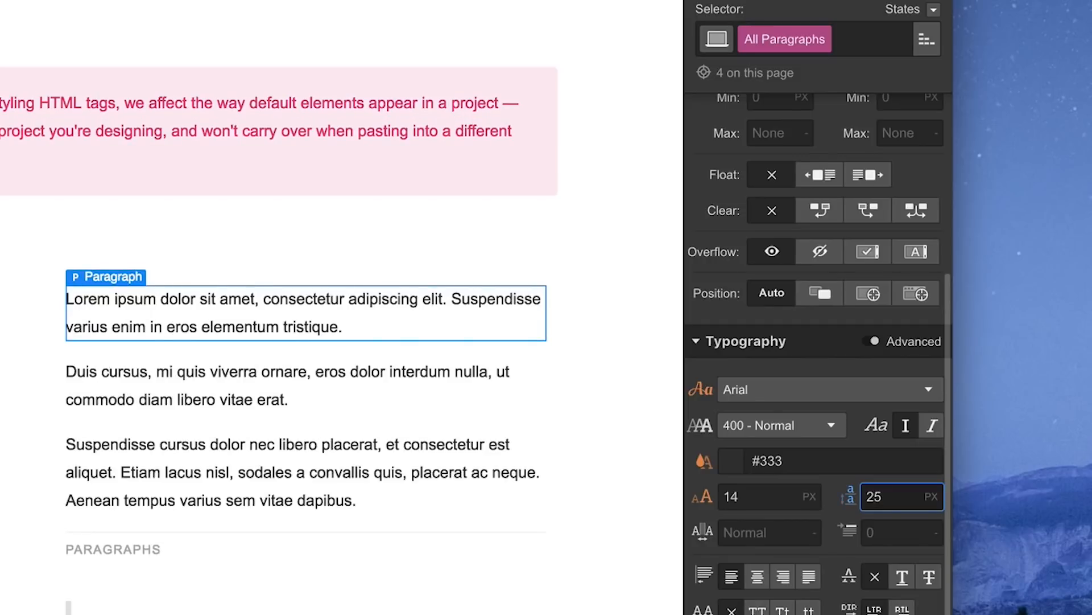
{"action": "left_click", "coordinate": [198, 45]}
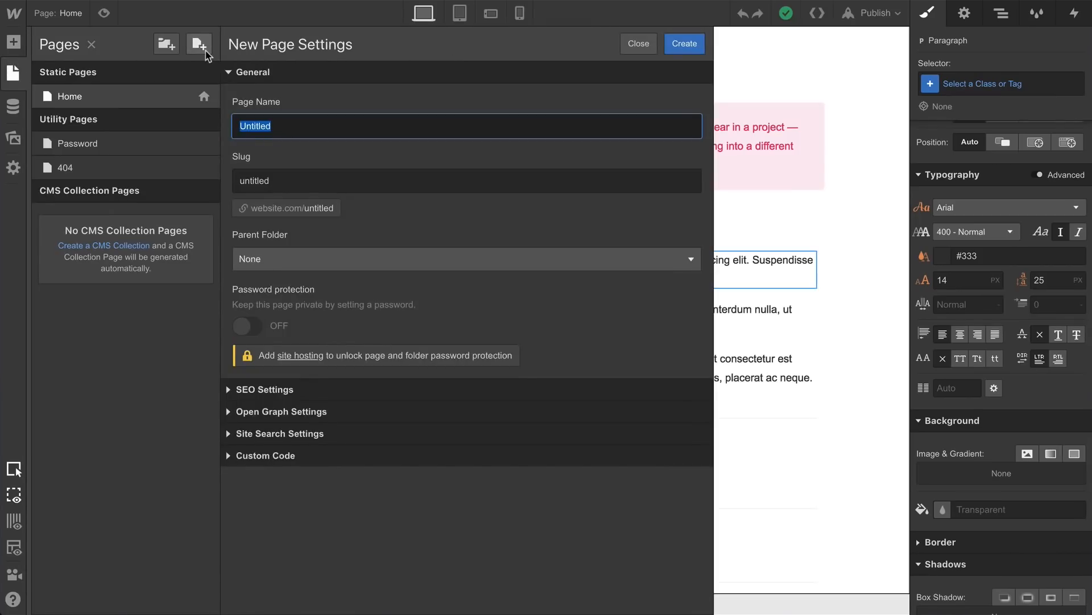
Create 'New Page' with paragraphs inheriting the 25 px line height, then return to Home
{"action": "type", "text": "New Page"}
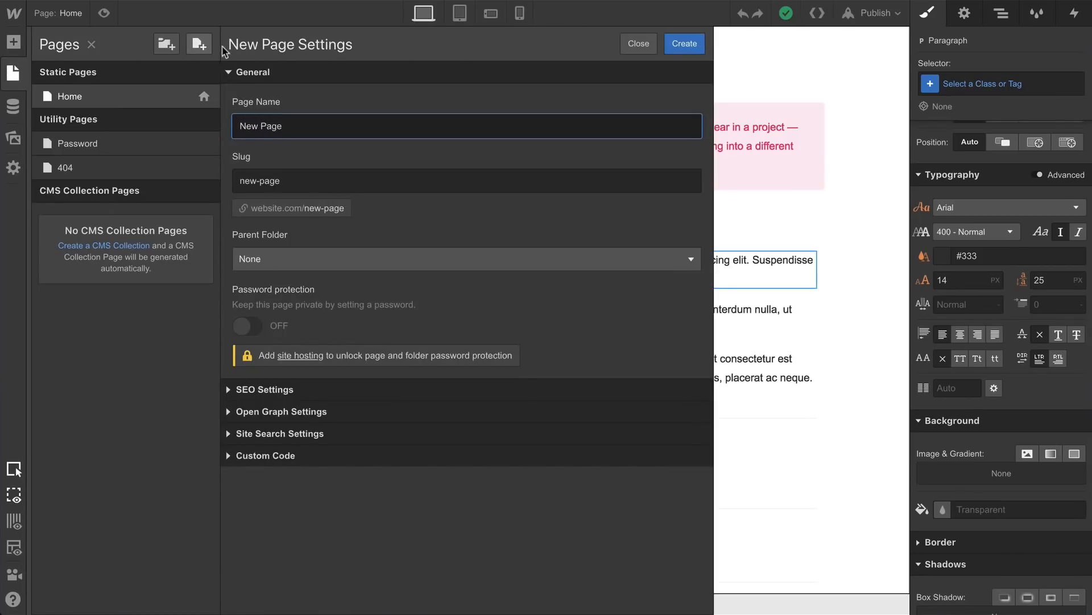
{"action": "left_click", "coordinate": [684, 43]}
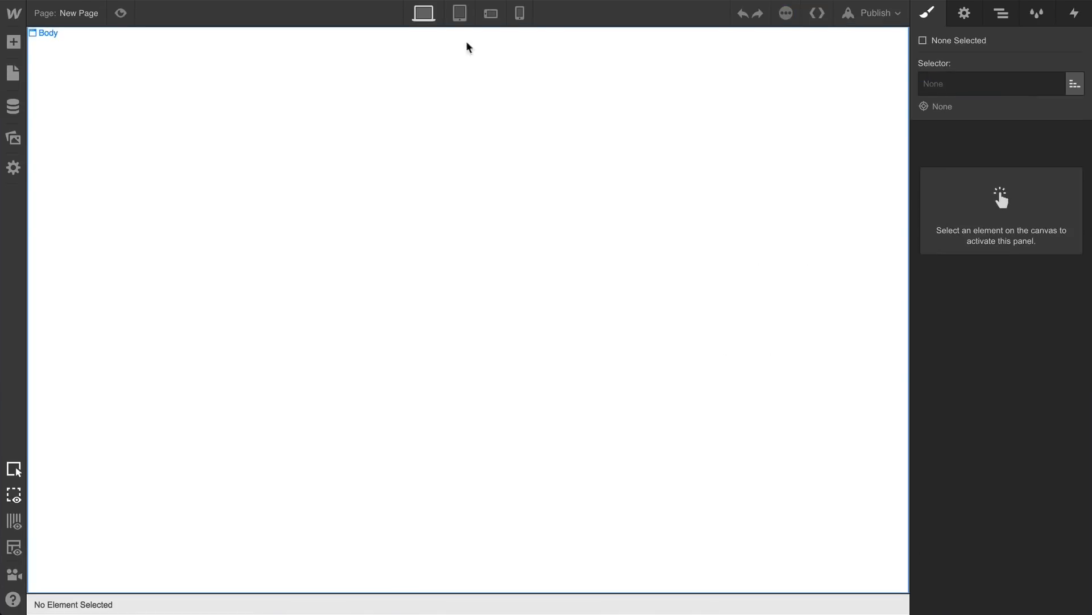
{"action": "left_click", "coordinate": [12, 43]}
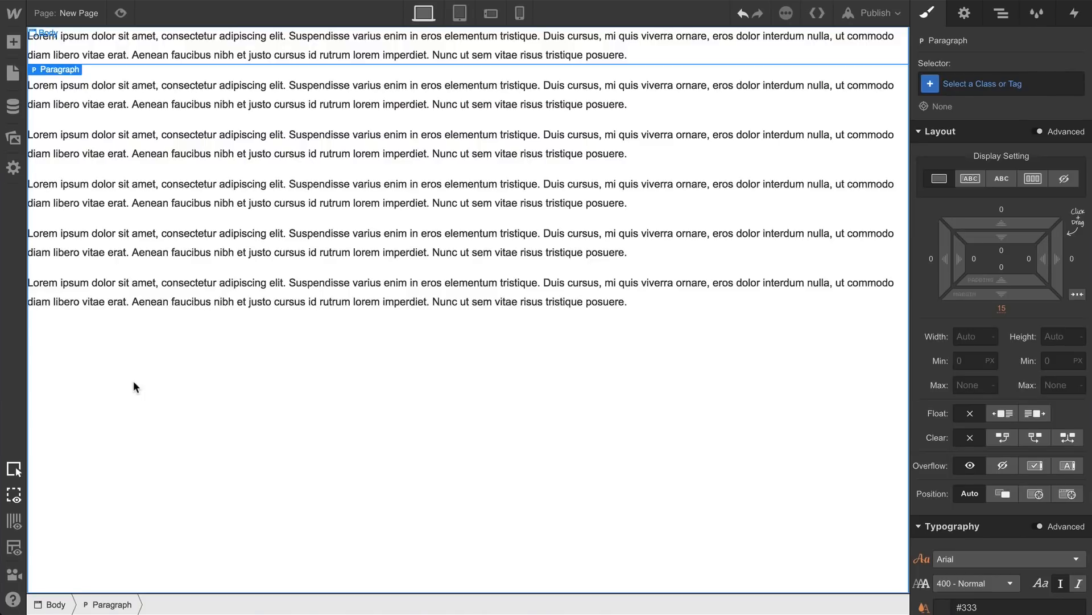
{"action": "mouse_move", "coordinate": [697, 342]}
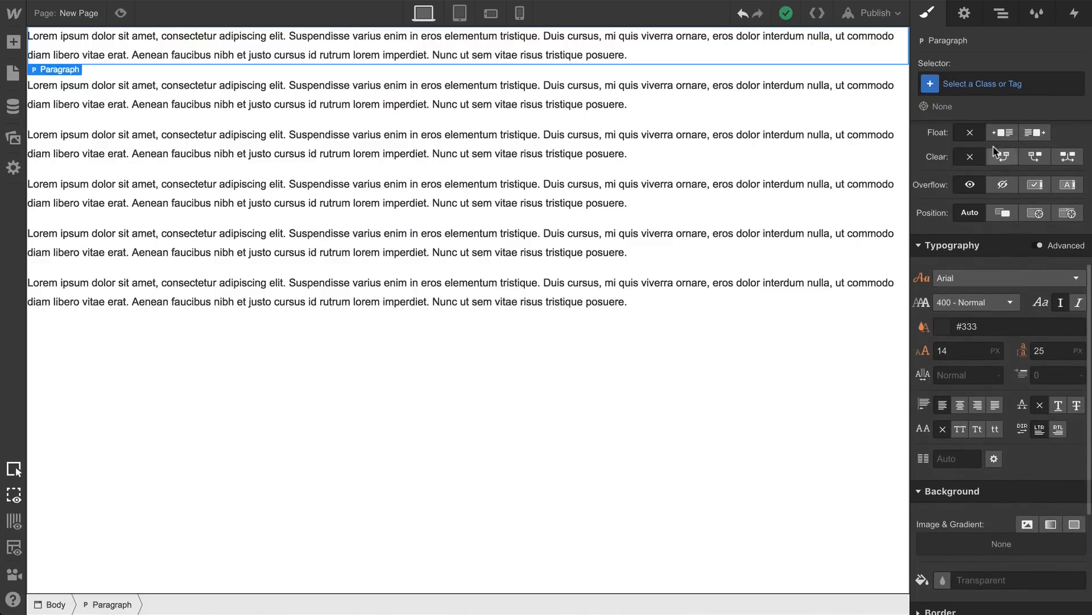
{"action": "left_click", "coordinate": [1000, 83]}
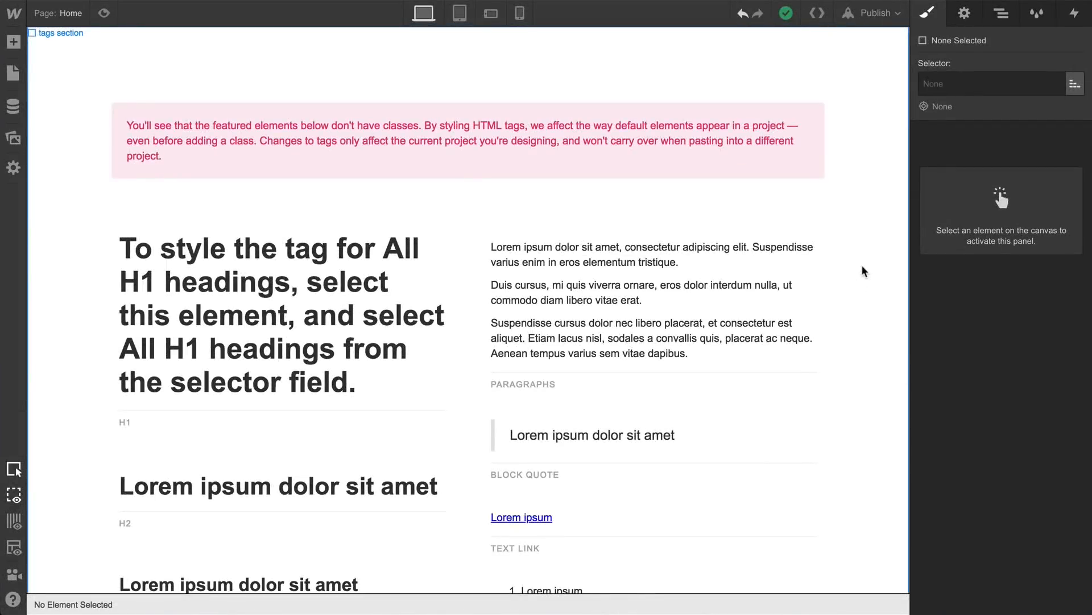
Select the Body element via the Navigator and target the Body (All Pages) tag style
{"action": "left_click", "coordinate": [1002, 12]}
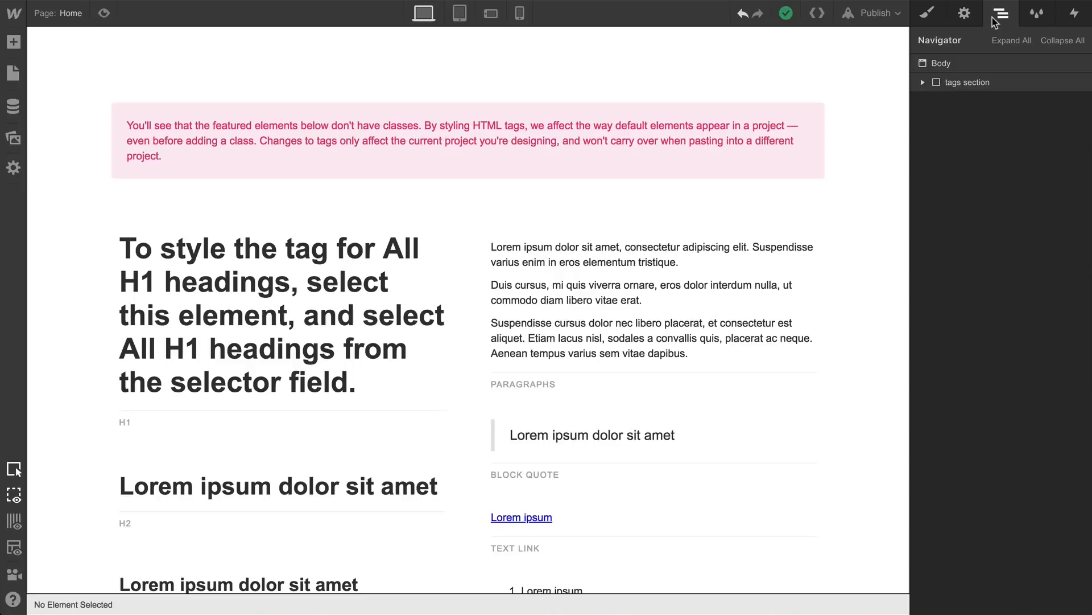
{"action": "left_click", "coordinate": [941, 63]}
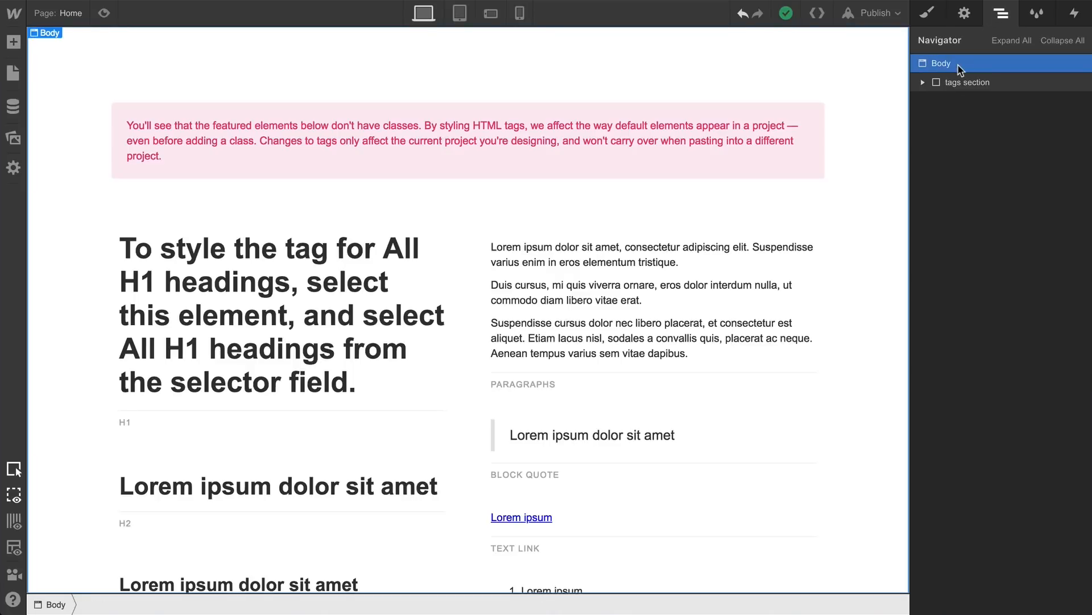
{"action": "mouse_move", "coordinate": [928, 12]}
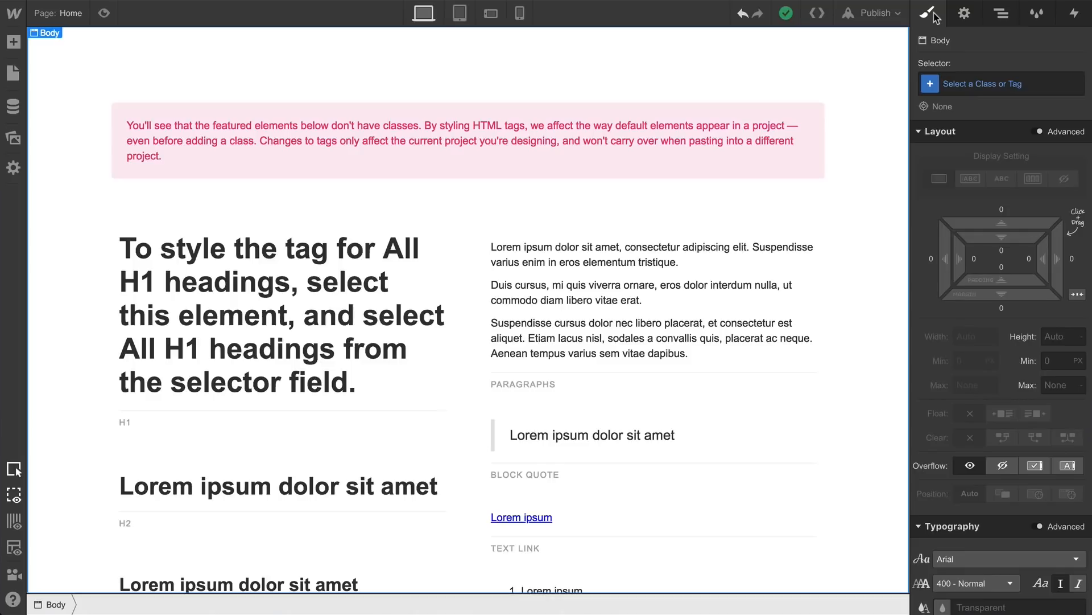
{"action": "left_click", "coordinate": [1000, 83]}
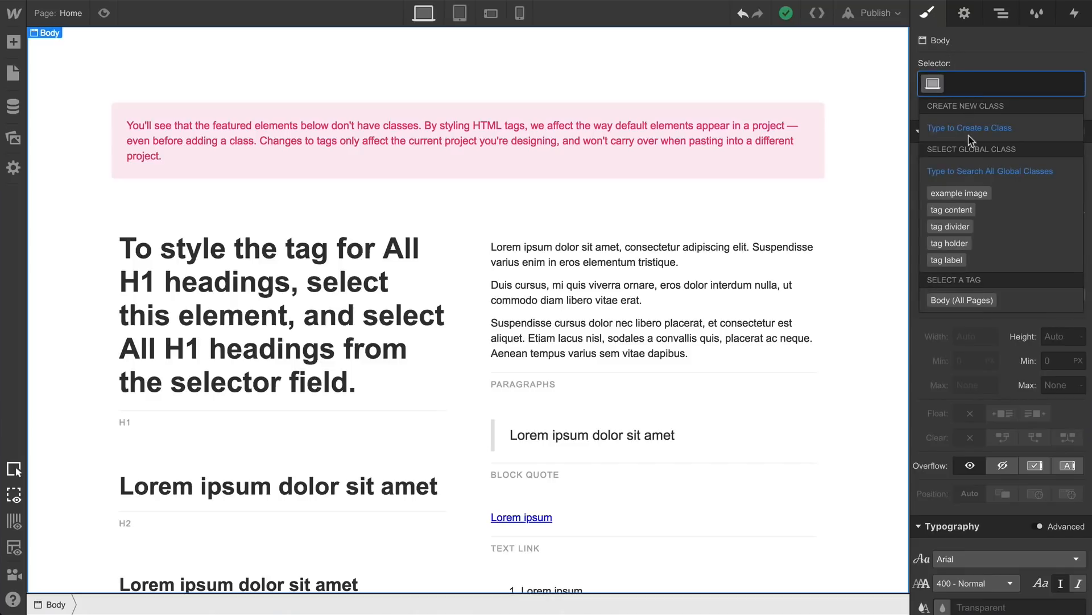
{"action": "left_click", "coordinate": [962, 300]}
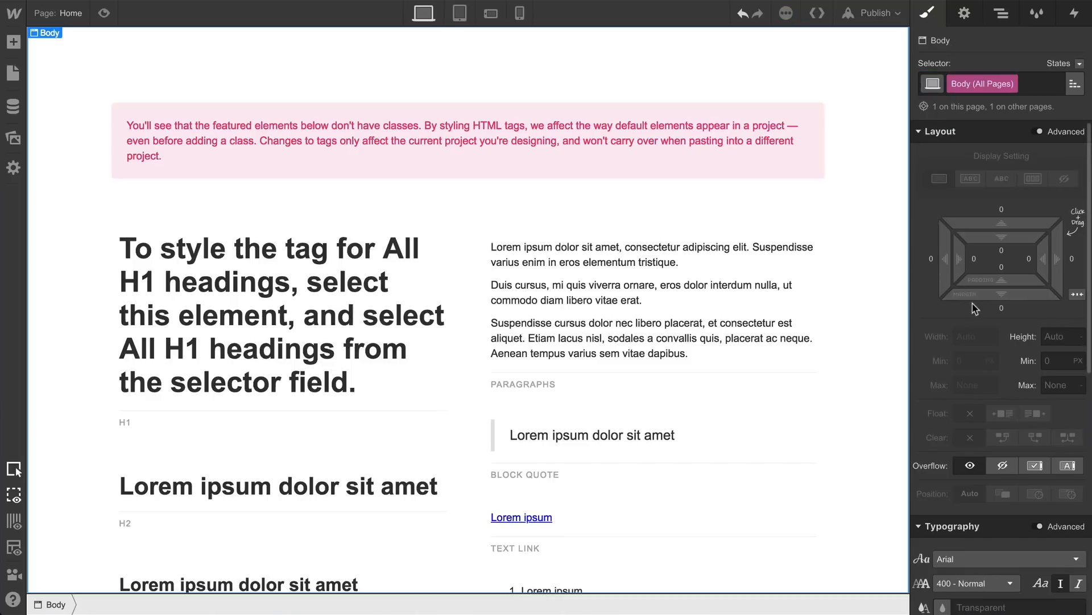
{"action": "scroll", "scroll_direction": "down", "scroll_amount": 3}
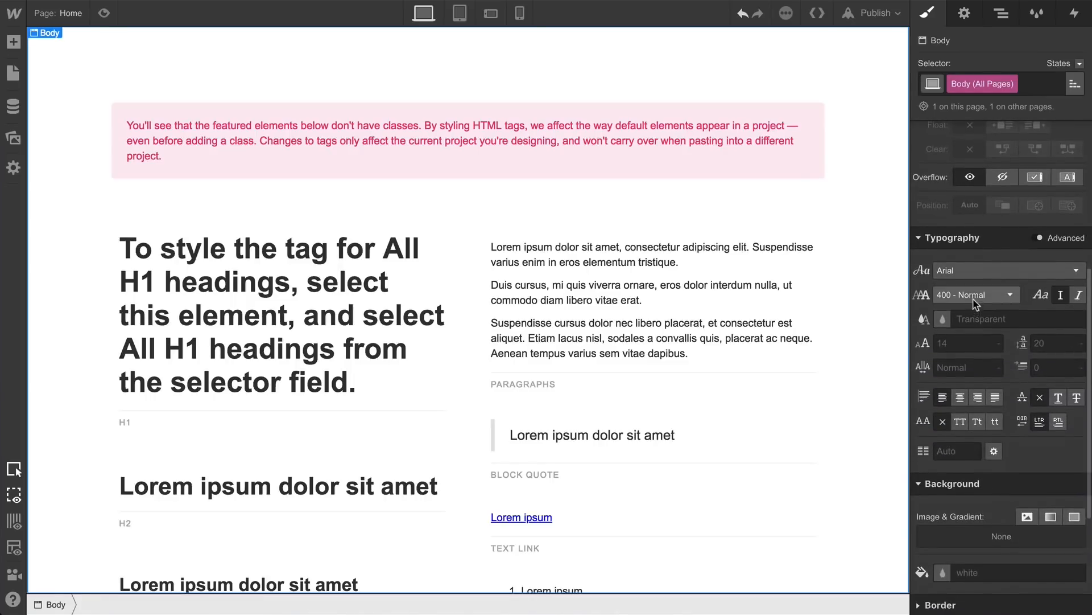
Try Great Vibes and Droid Sans as the body font, settling on Droid Sans
{"action": "left_click", "coordinate": [1004, 271]}
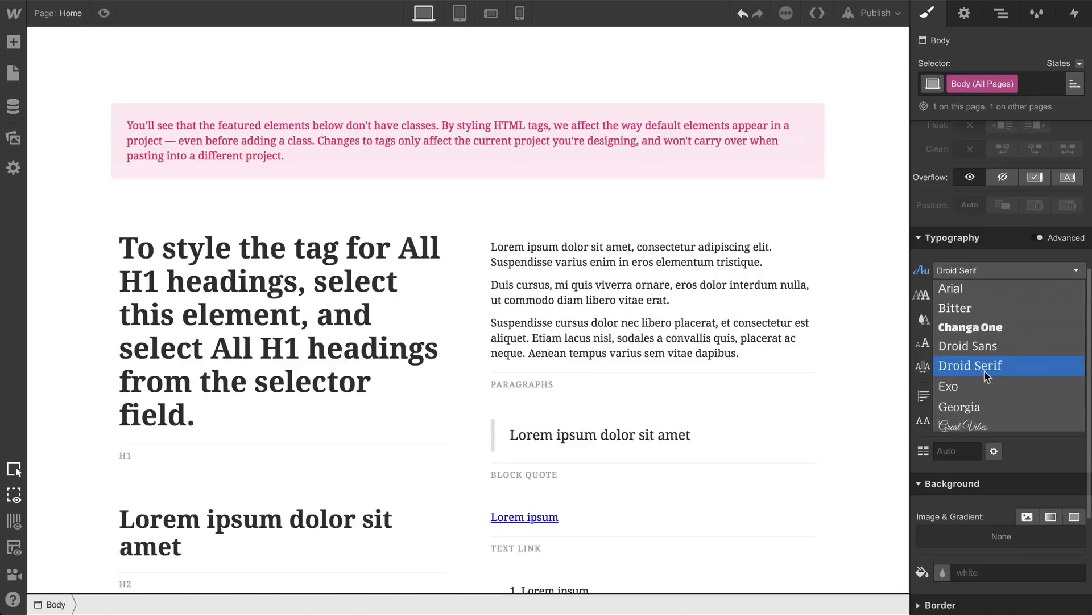
{"action": "left_click", "coordinate": [961, 425]}
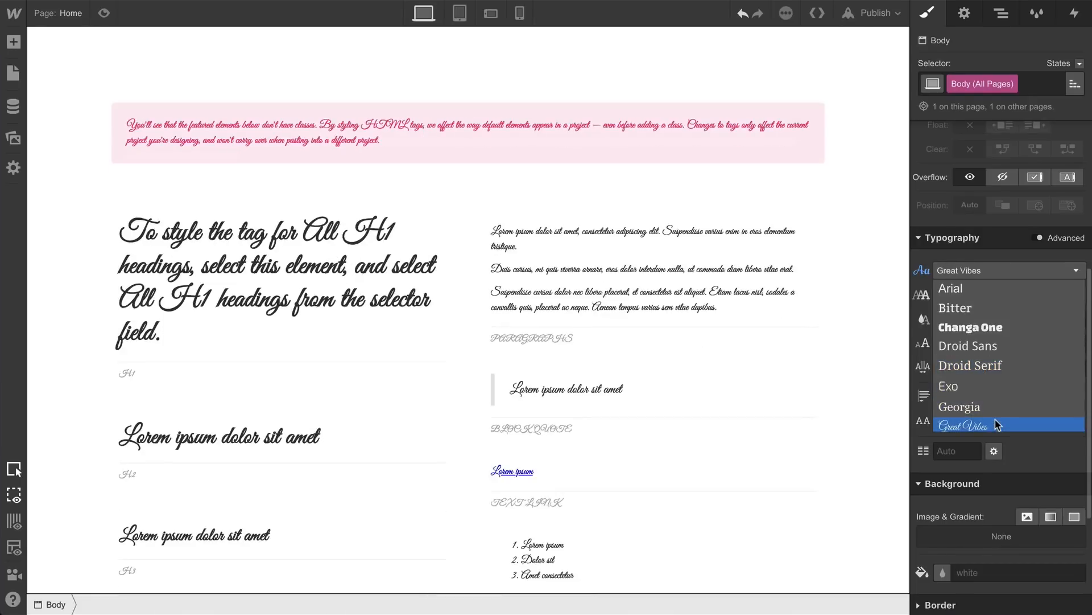
{"action": "left_click", "coordinate": [967, 346]}
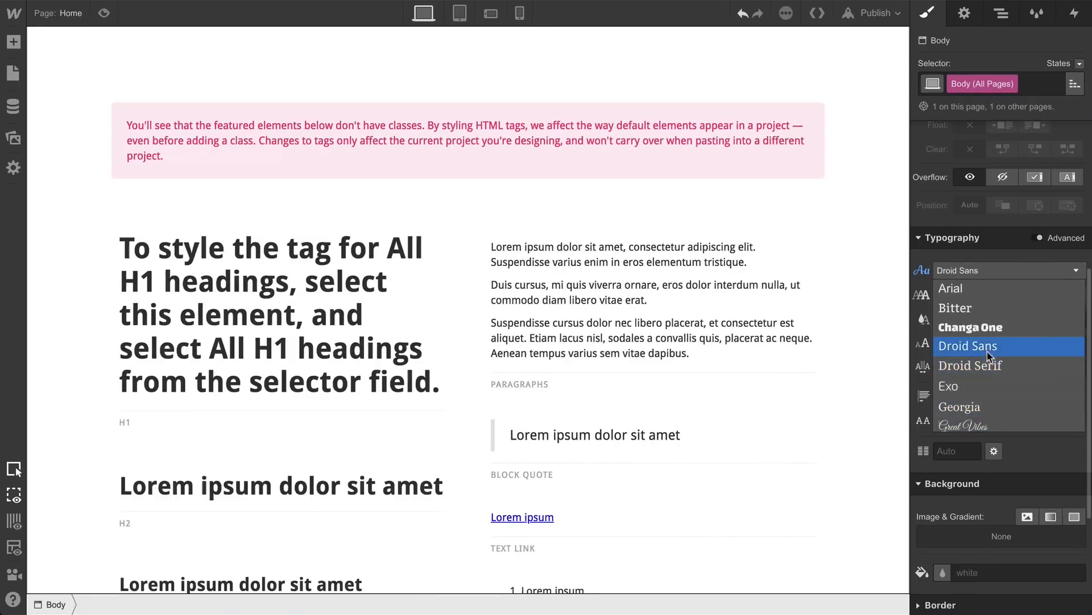
{"action": "left_click", "coordinate": [950, 288]}
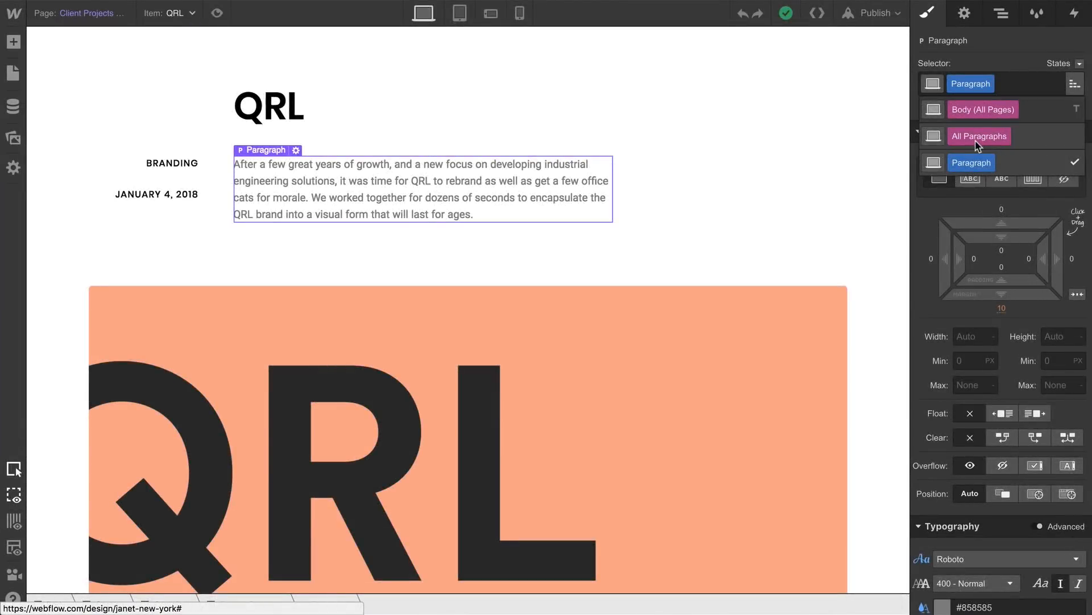
{"action": "left_click", "coordinate": [979, 136]}
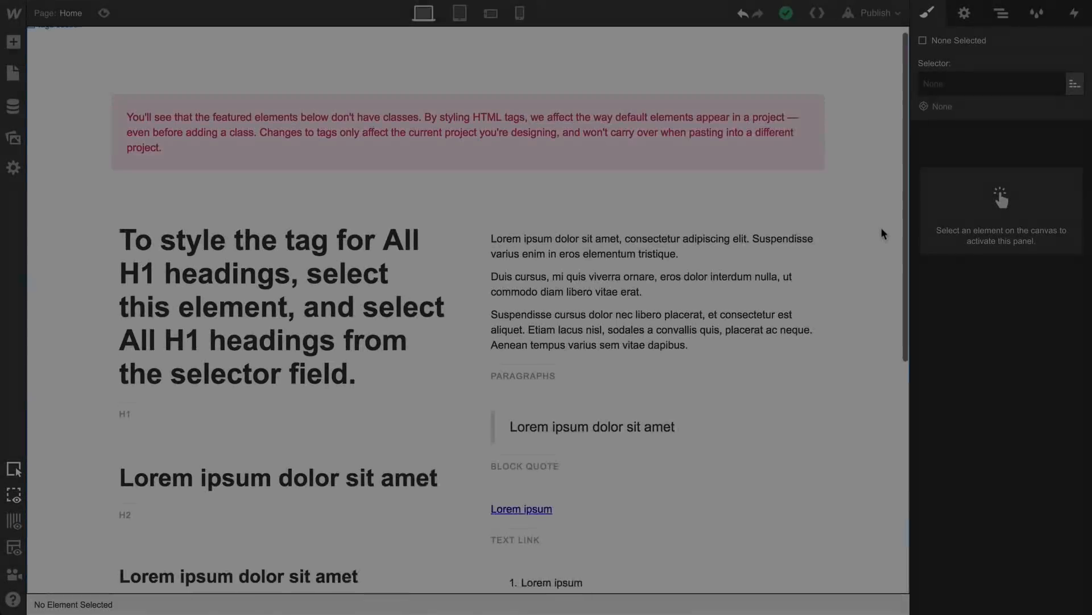
{"action": "scroll", "scroll_direction": "down", "scroll_amount": 3}
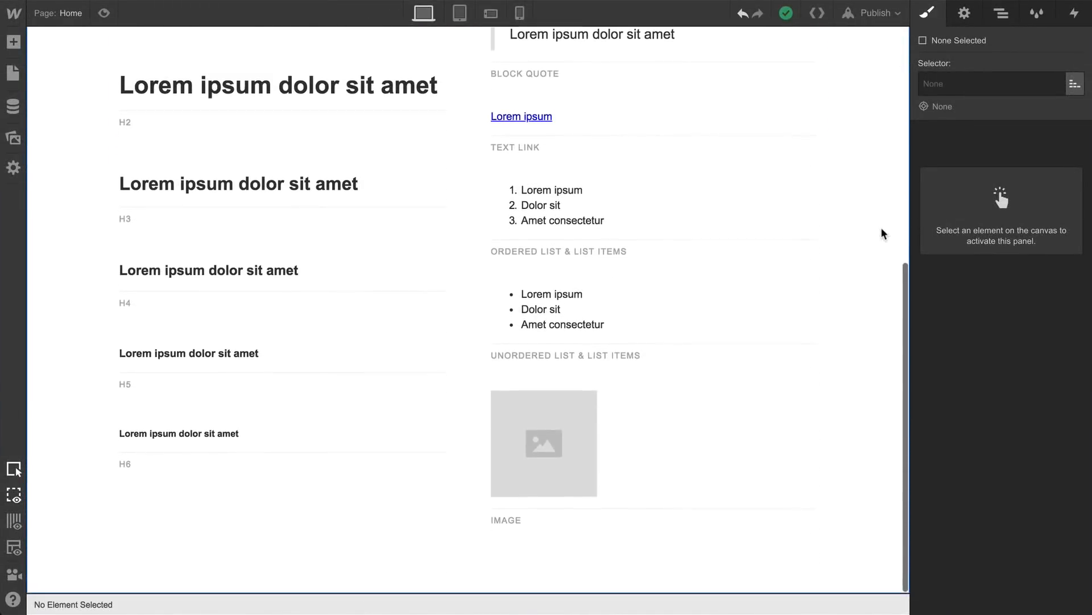
{"action": "scroll", "scroll_direction": "up", "scroll_amount": 3}
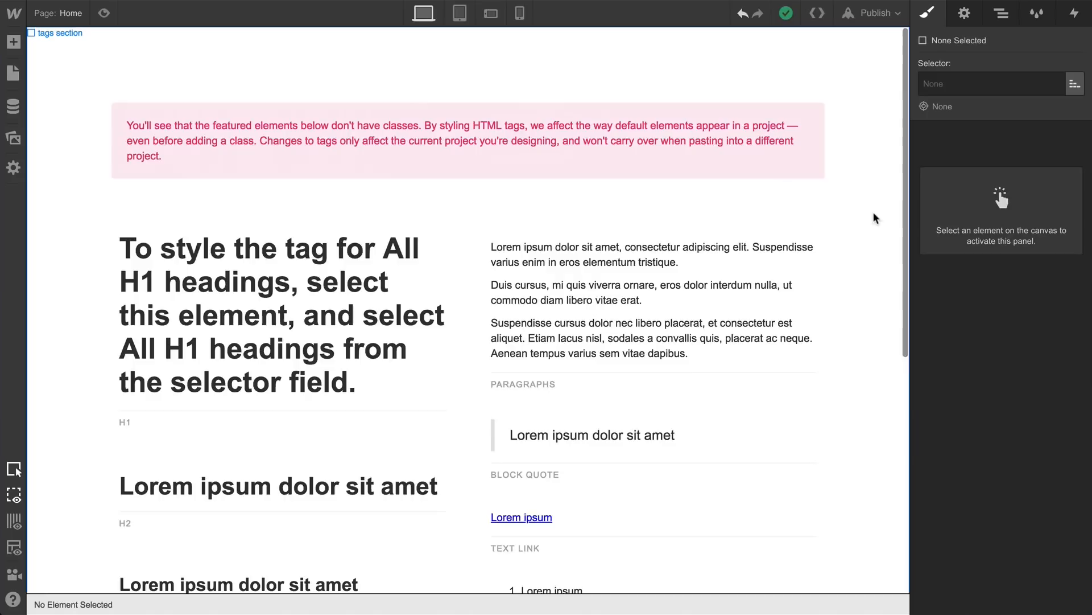